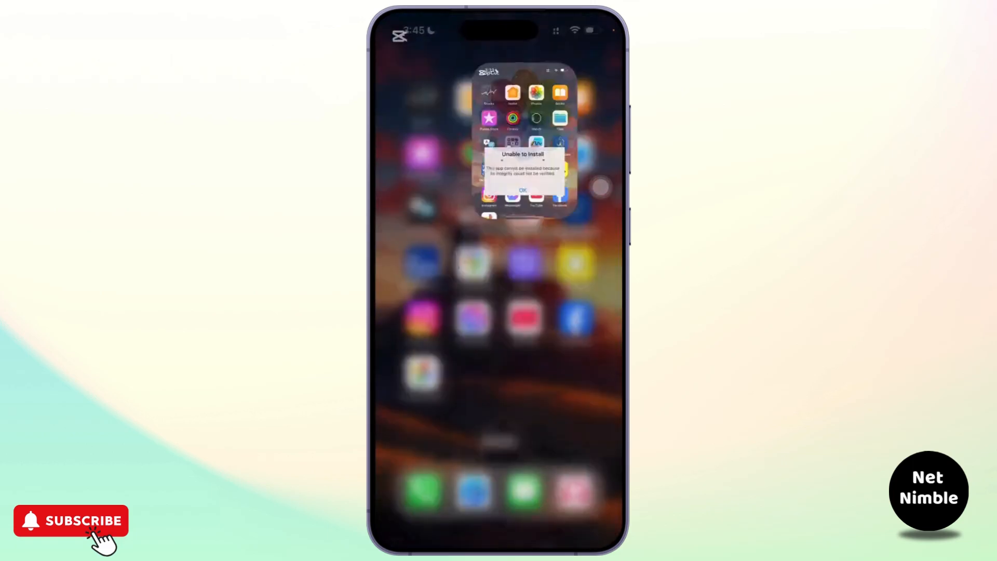
- Launch the Settings app after the Unable to Install integrity error
click(524, 190)
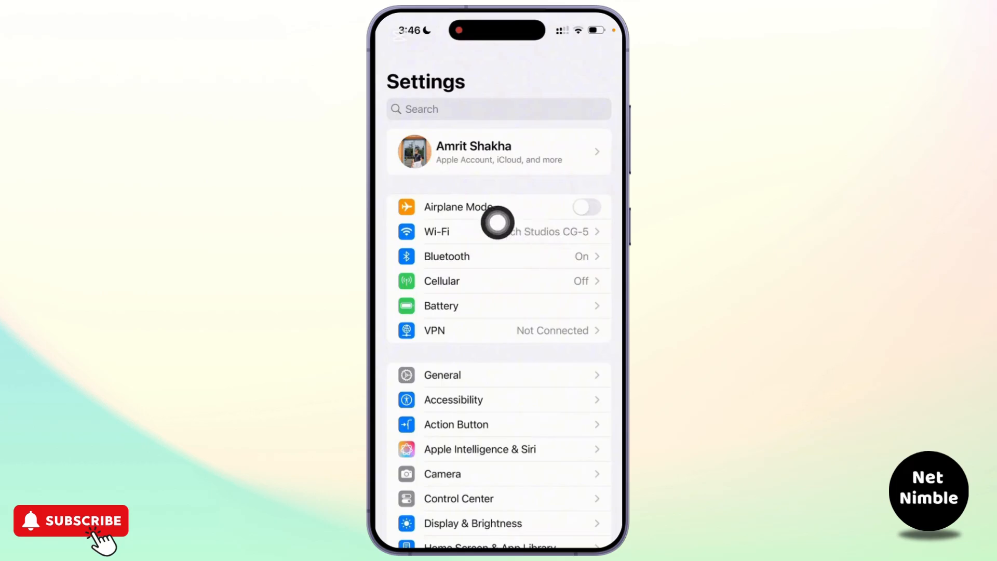
- Inspect the connected Tech Studios CG-5 Wi-Fi network's details page
click(436, 232)
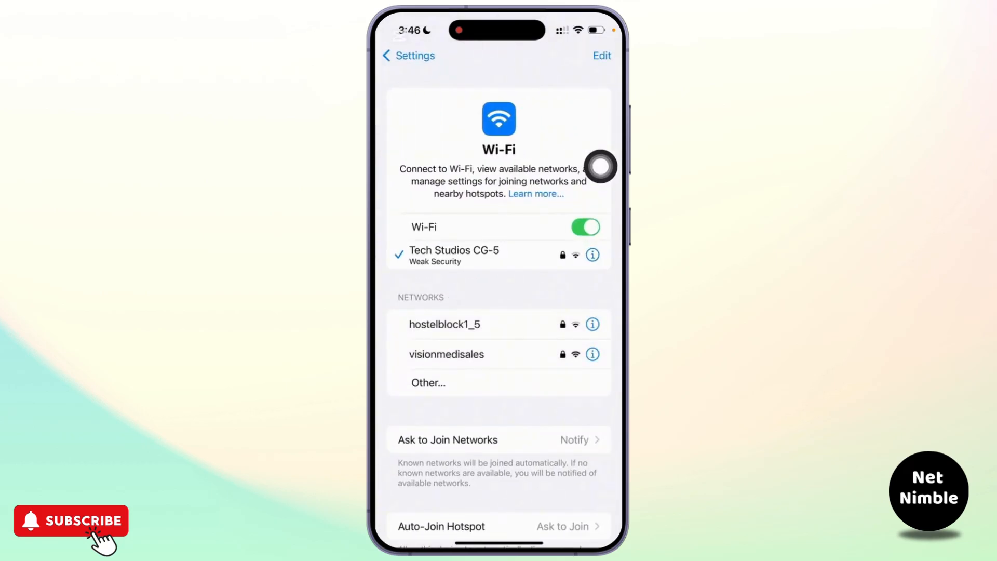
click(592, 255)
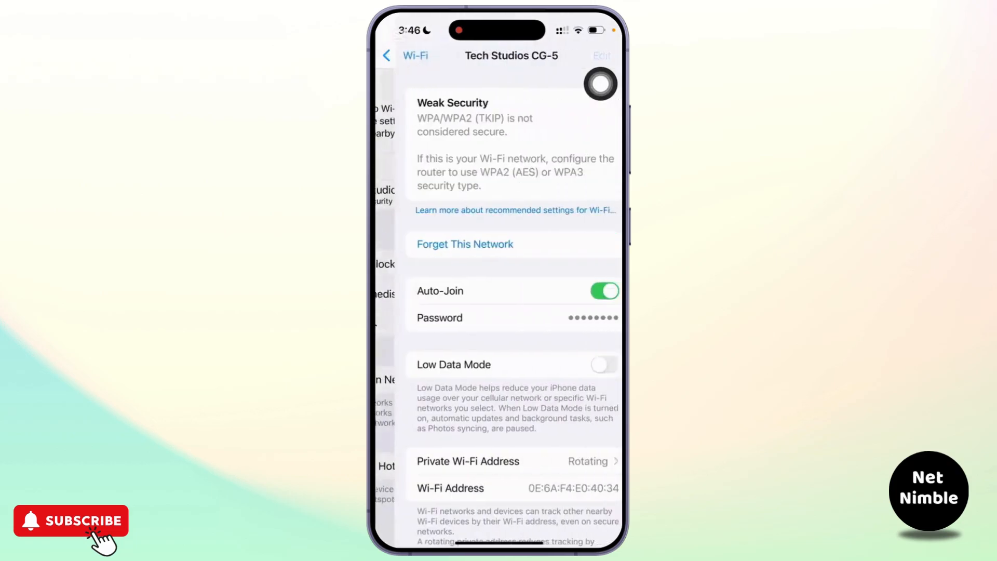
scroll(down, 3)
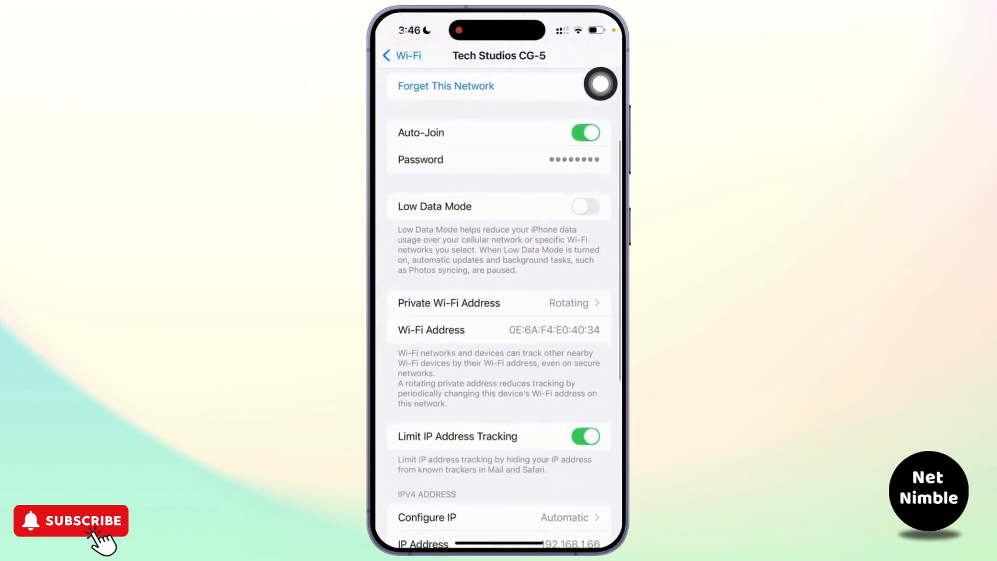
scroll(down, 3)
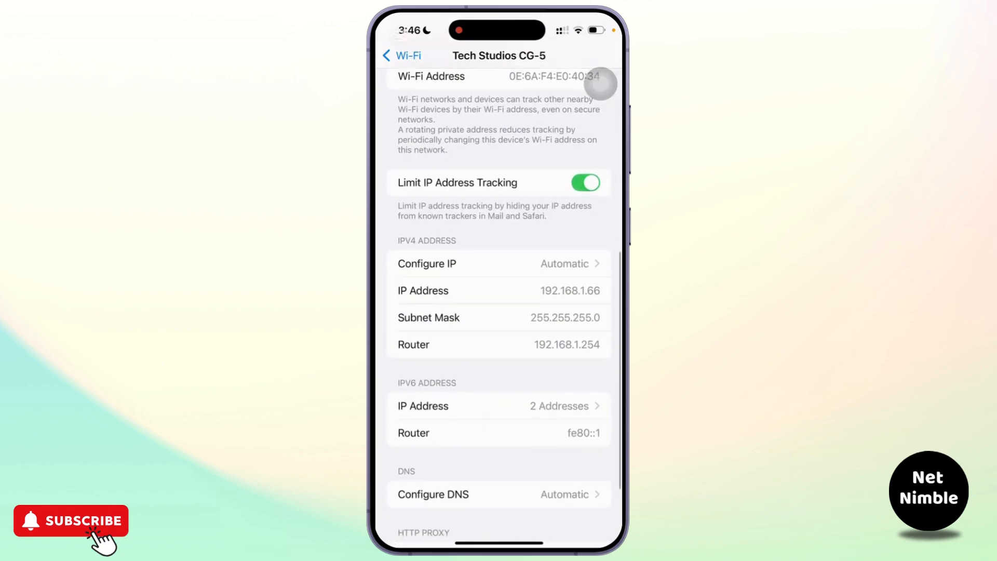
scroll(down, 3)
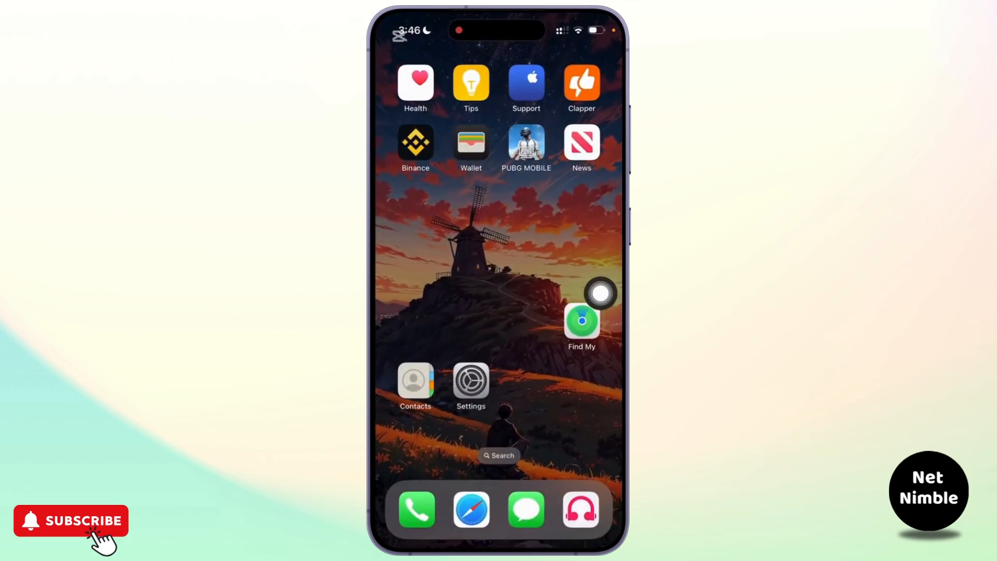
- Reopen Settings and go to Screen Time's Content & Privacy Restrictions
click(471, 382)
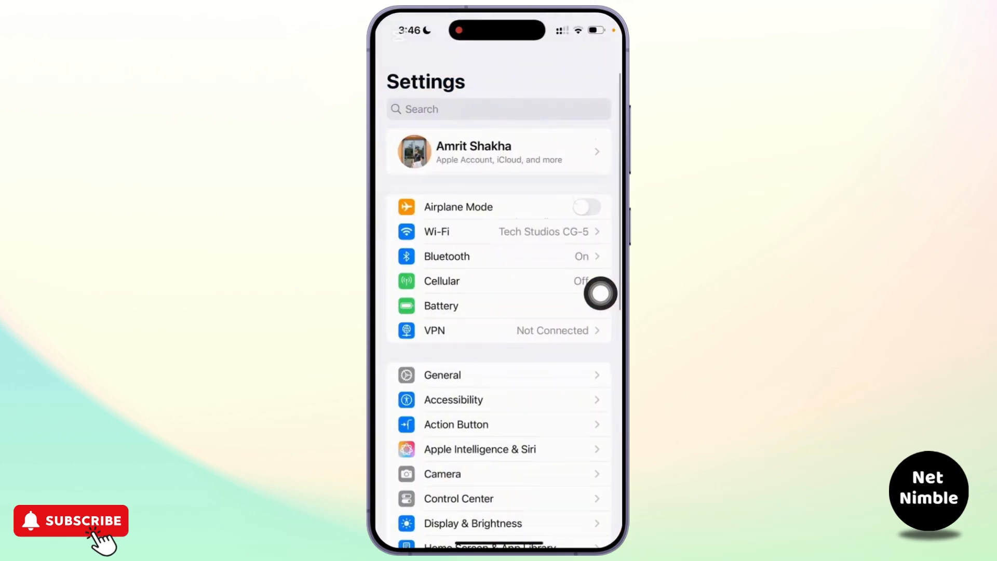
scroll(down, 3)
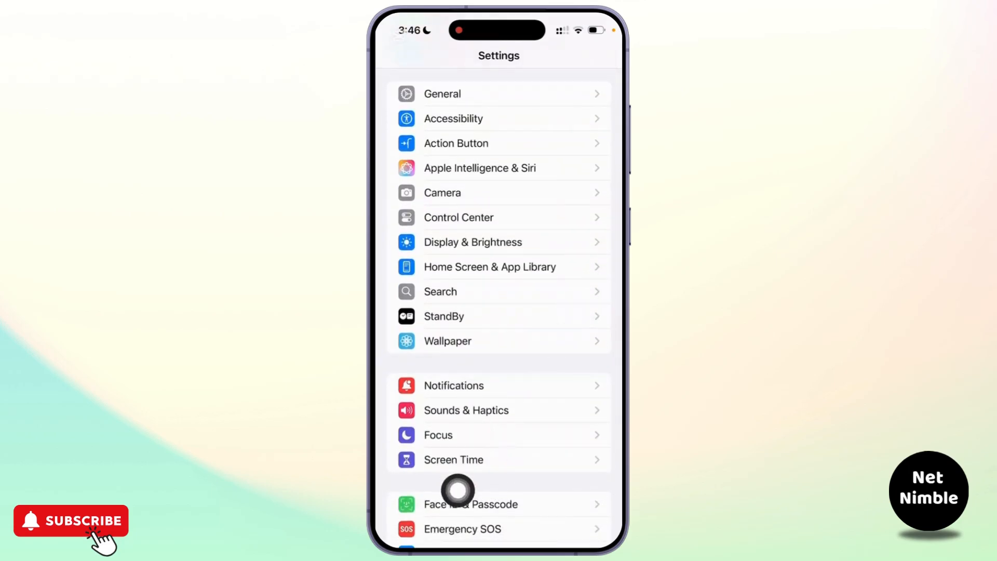
click(453, 460)
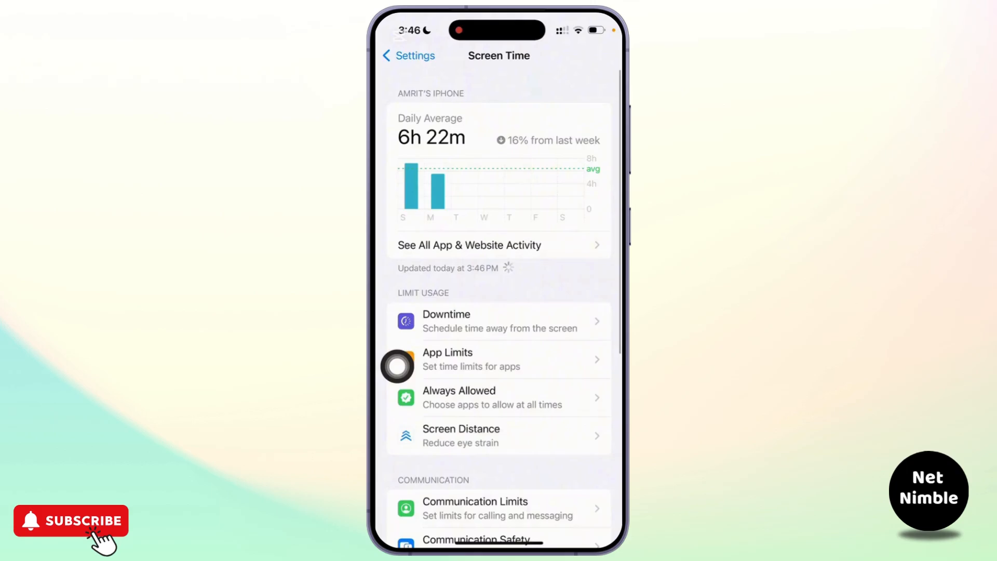
scroll(down, 3)
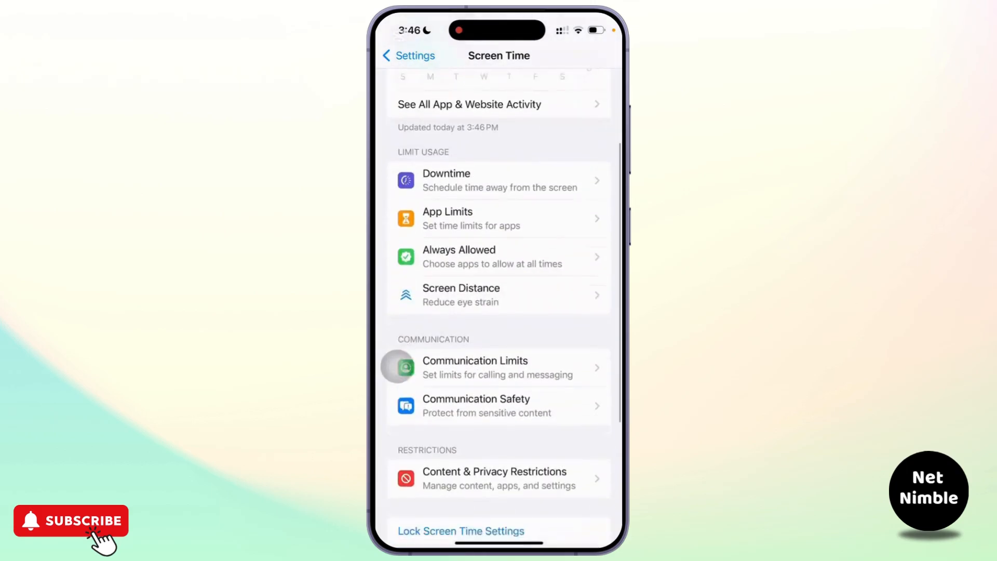
scroll(down, 3)
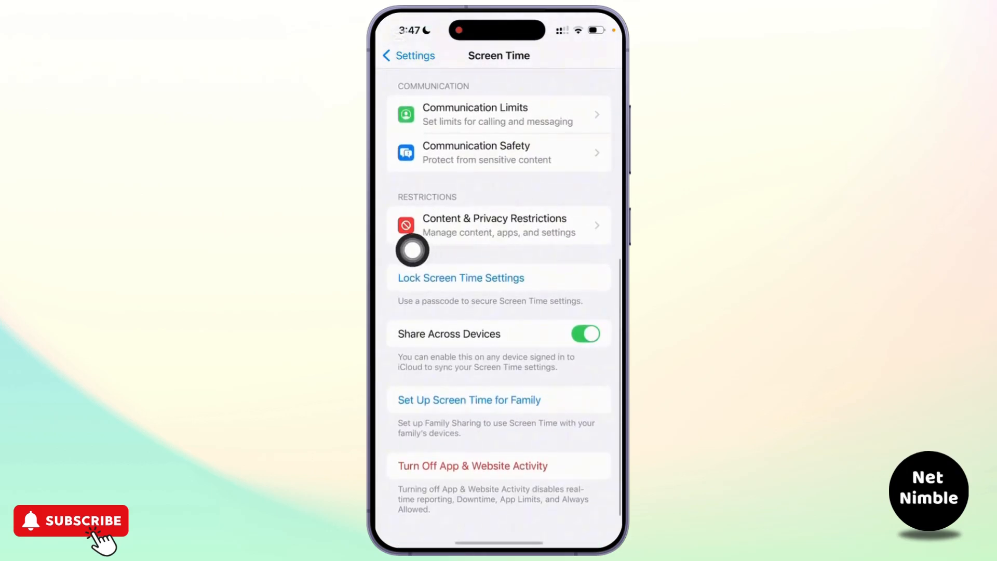
click(494, 225)
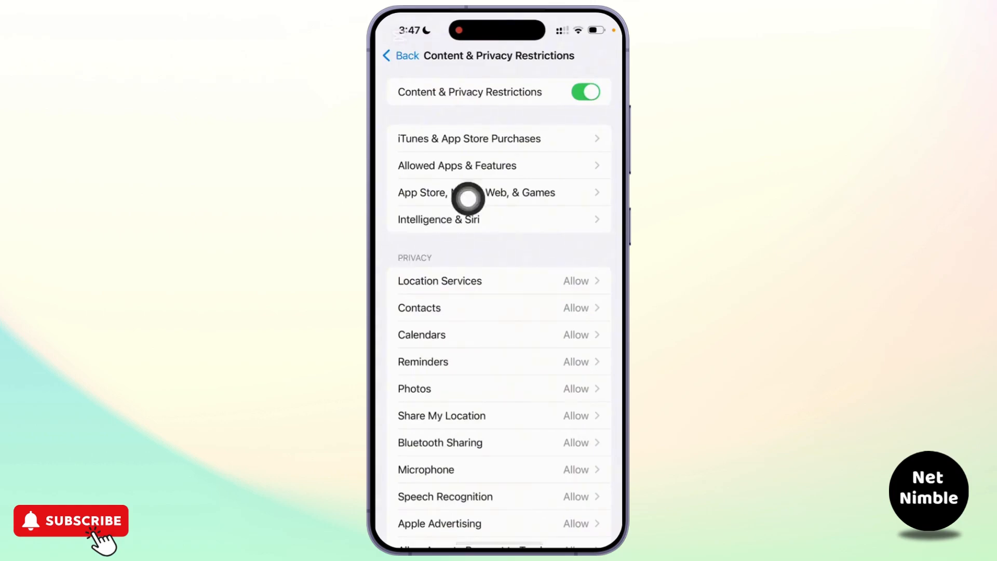
- Verify Installing Apps is set to Allow under iTunes & App Store Purchases
click(469, 138)
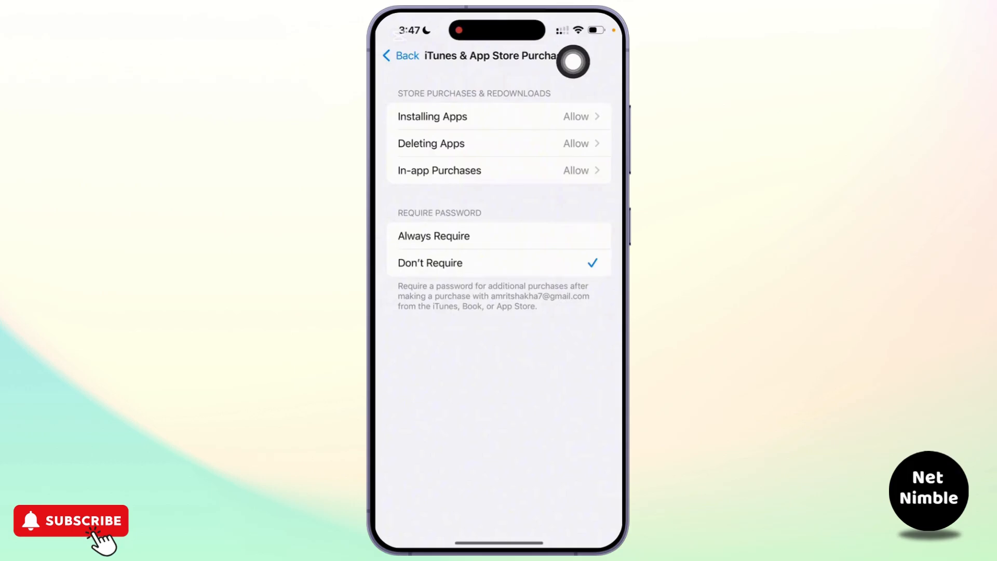
click(432, 117)
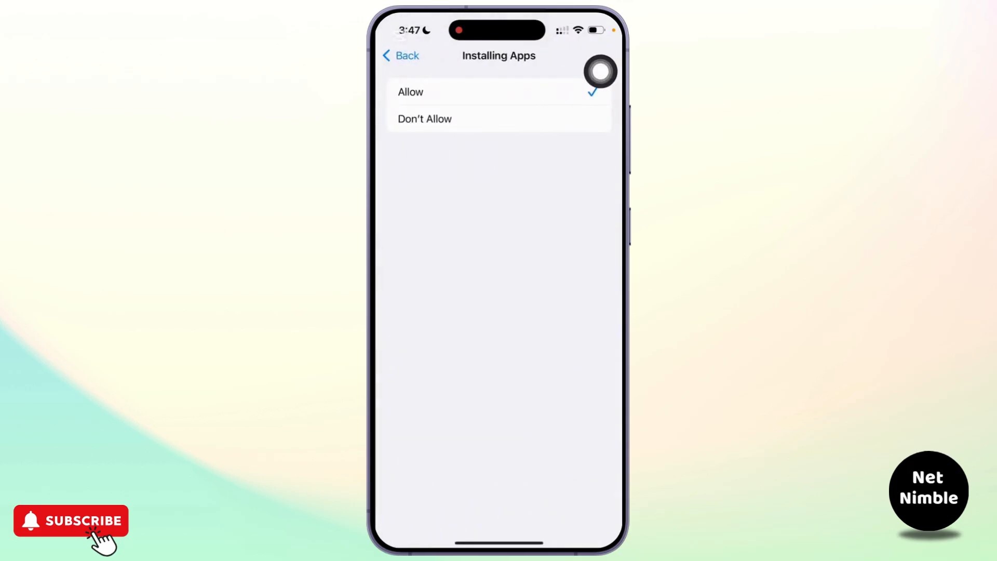
click(400, 55)
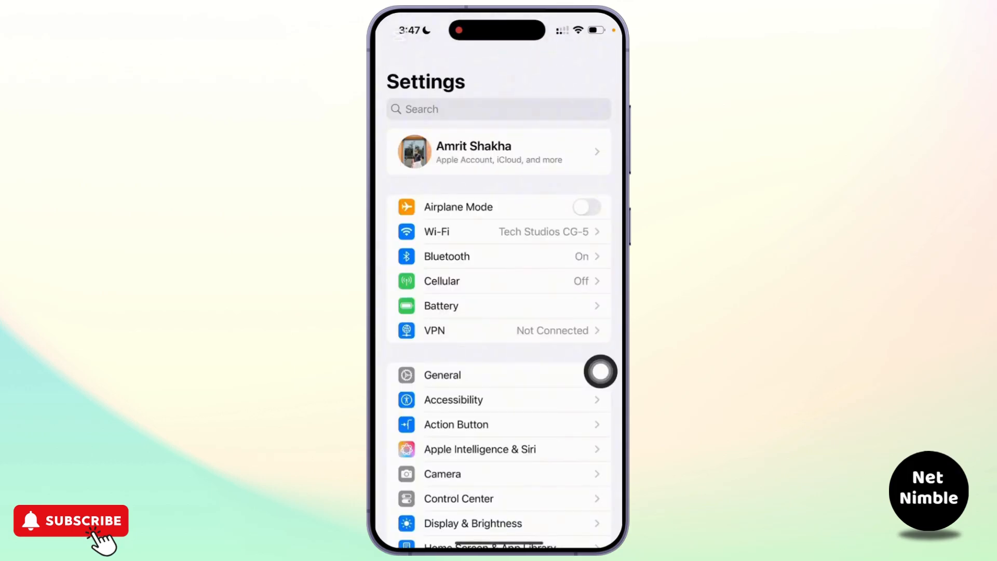
- Confirm in General > Software Update that iOS 18.3 is up to date
scroll(down, 3)
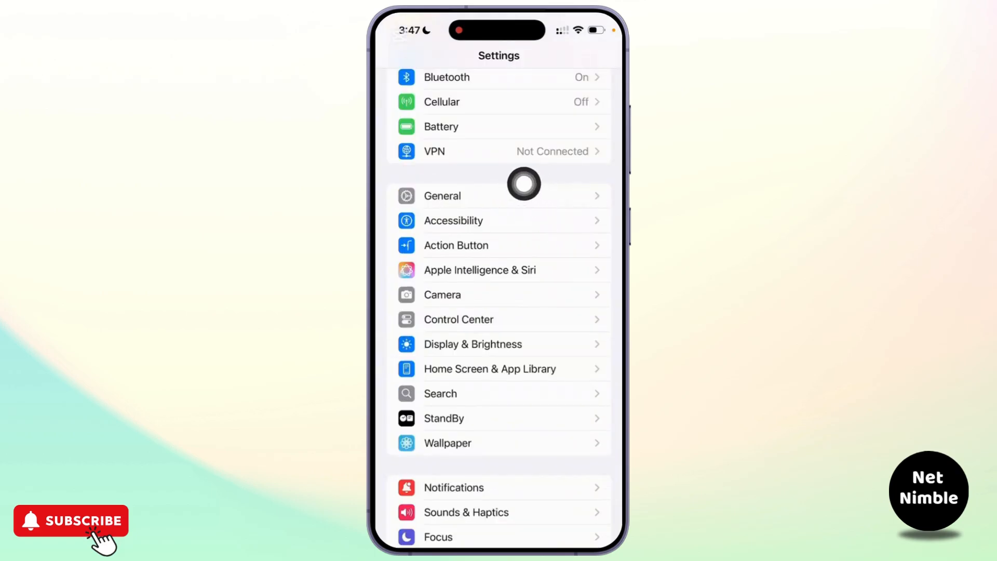
click(442, 196)
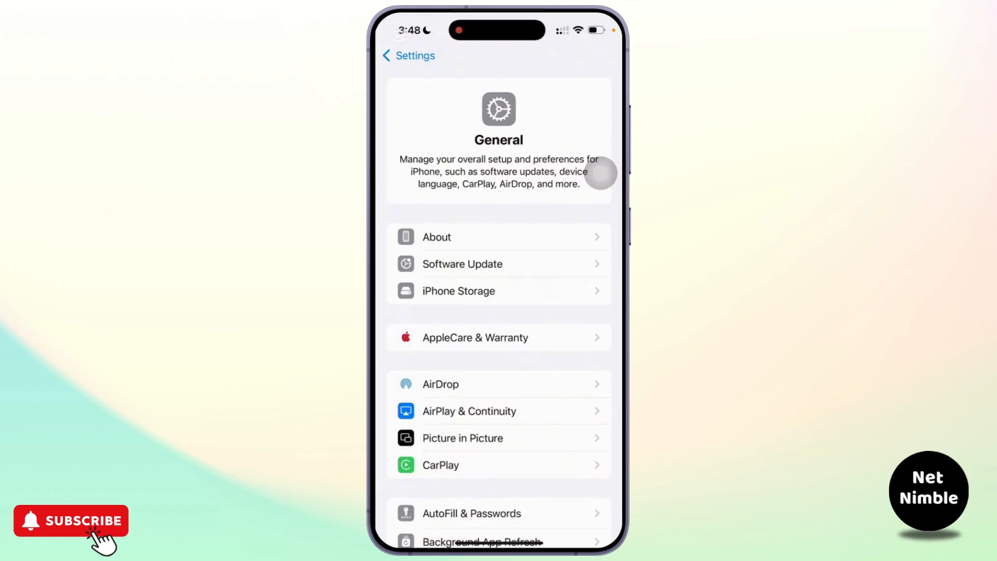
click(462, 264)
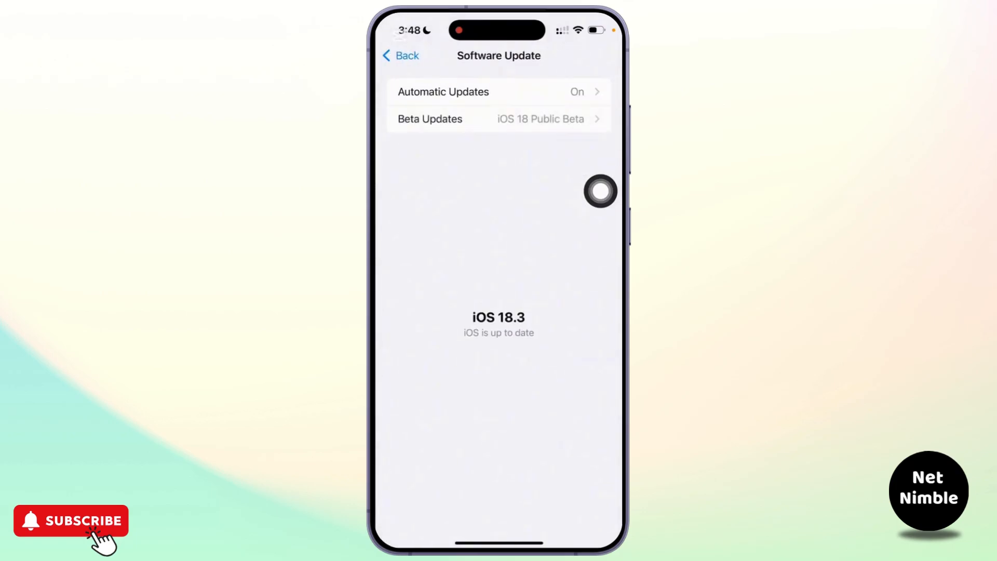
click(399, 56)
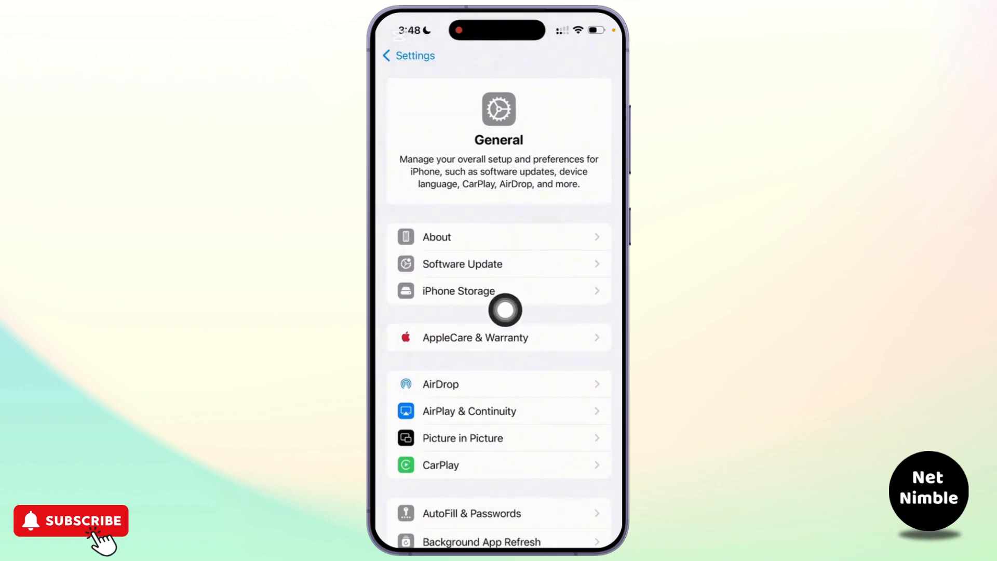
click(459, 291)
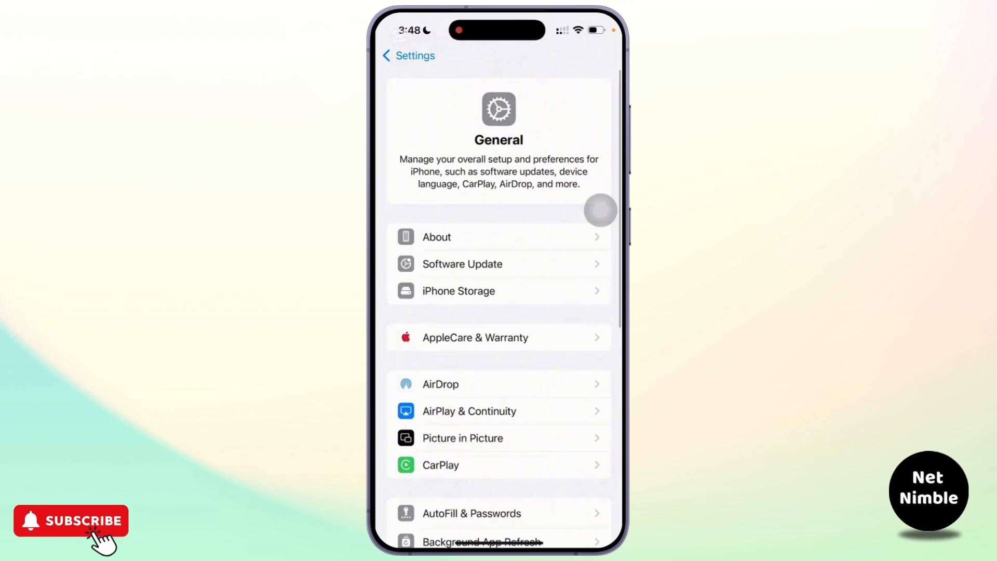
scroll(down, 3)
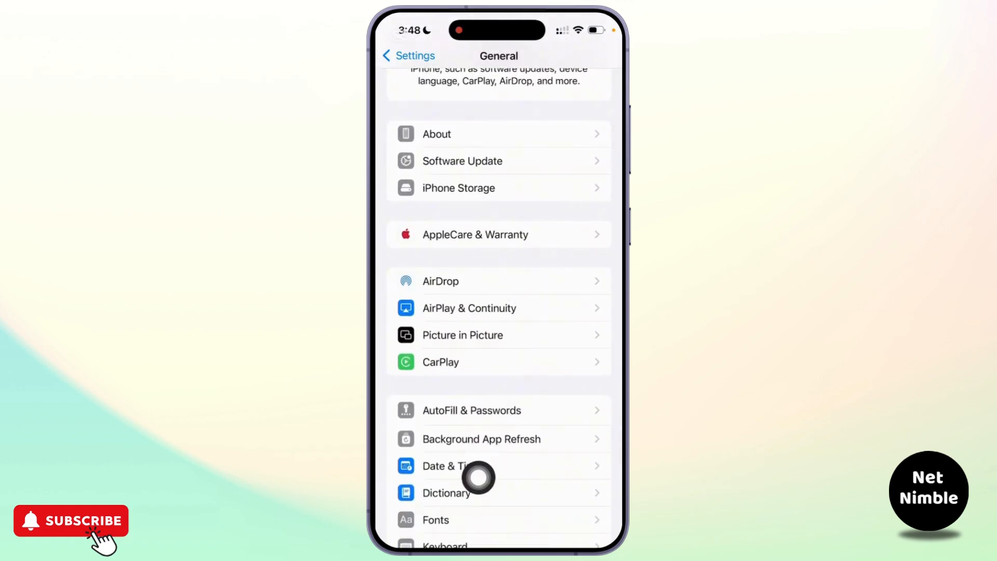
click(455, 466)
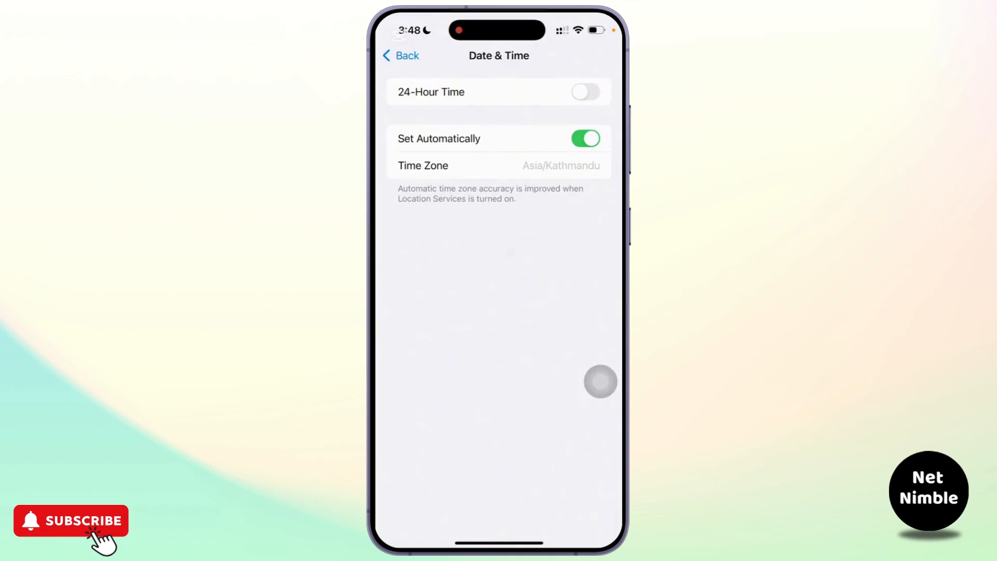
click(400, 55)
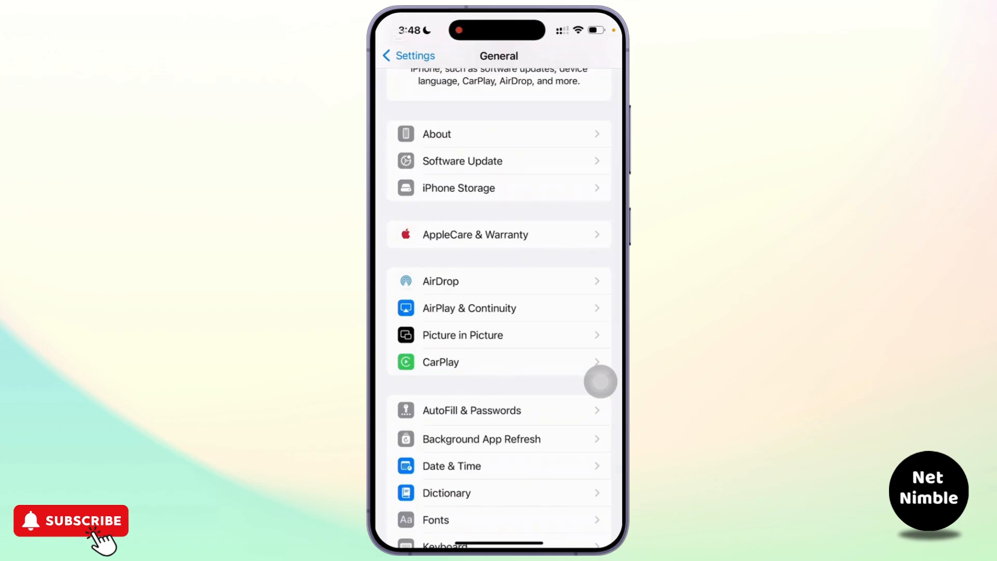
- Review Language & Region, cancelling the region list to keep United States
scroll(down, 3)
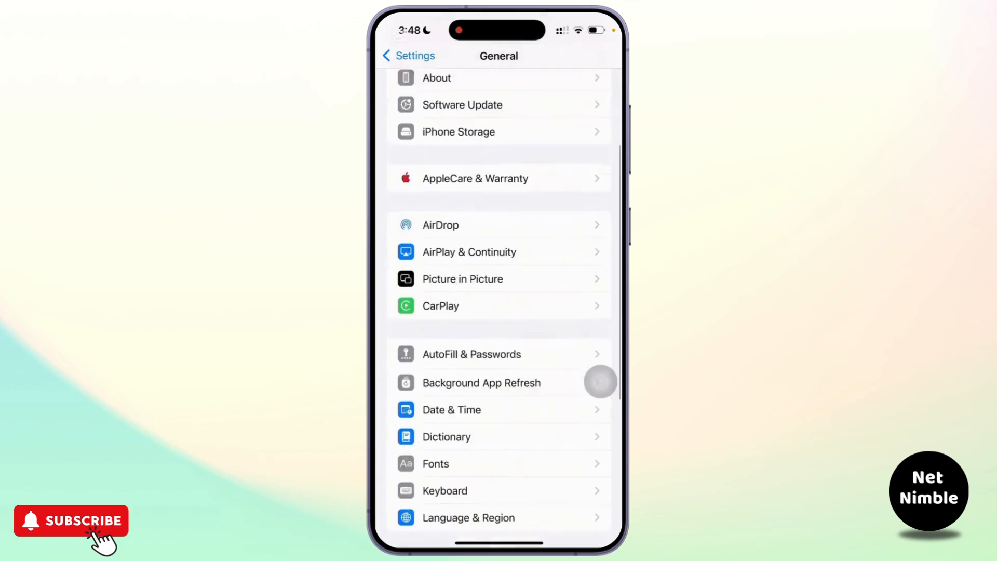
scroll(down, 3)
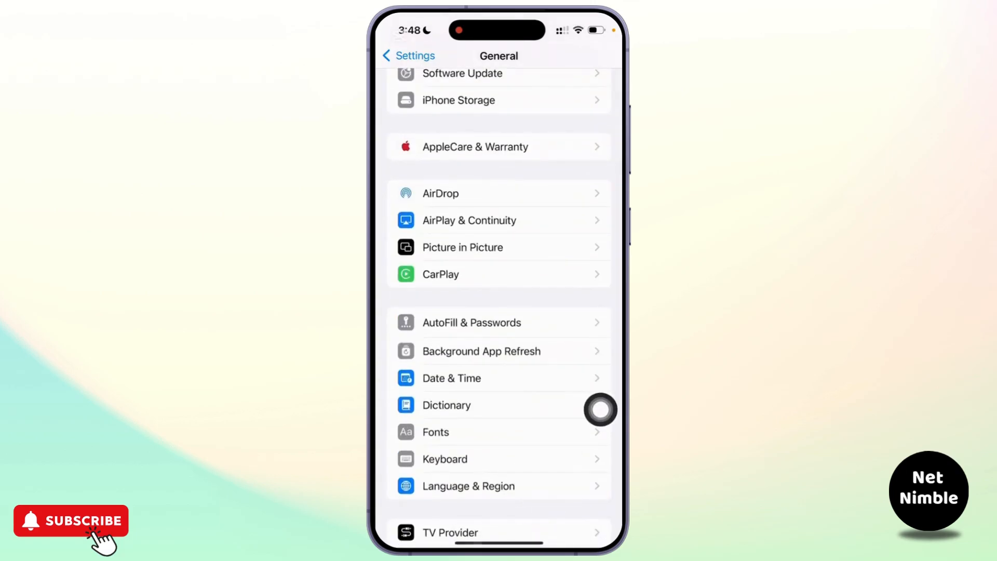
click(469, 486)
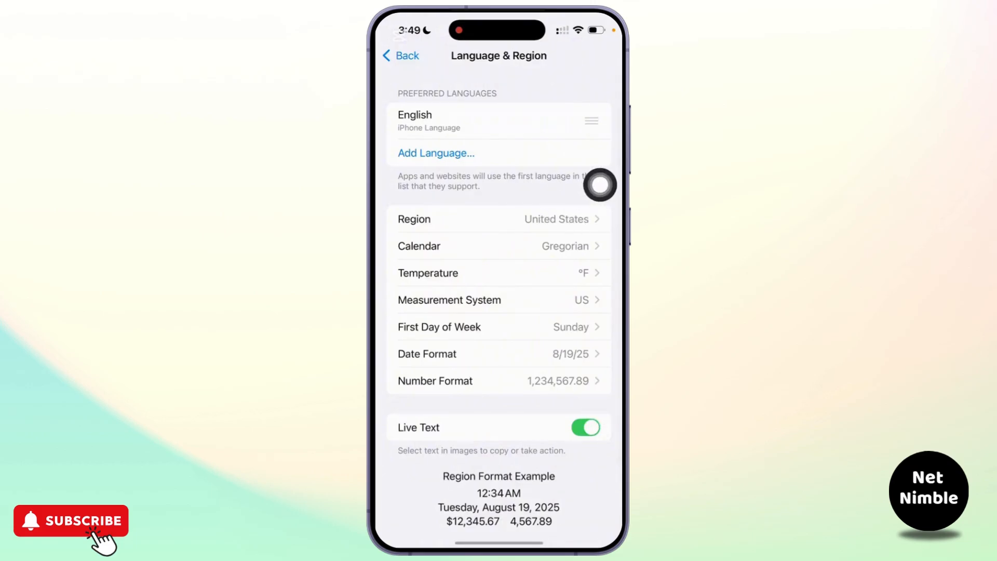
click(500, 219)
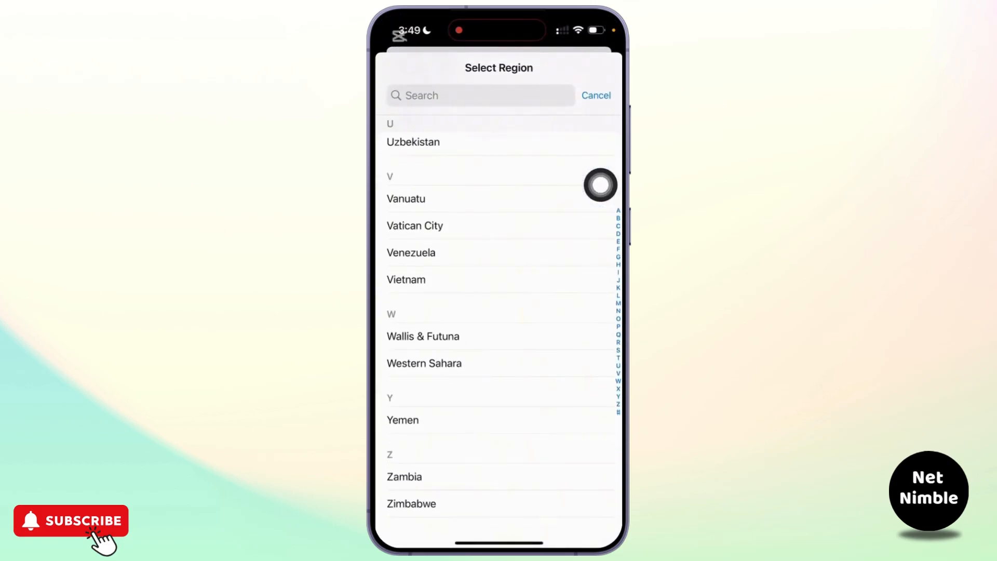
click(597, 95)
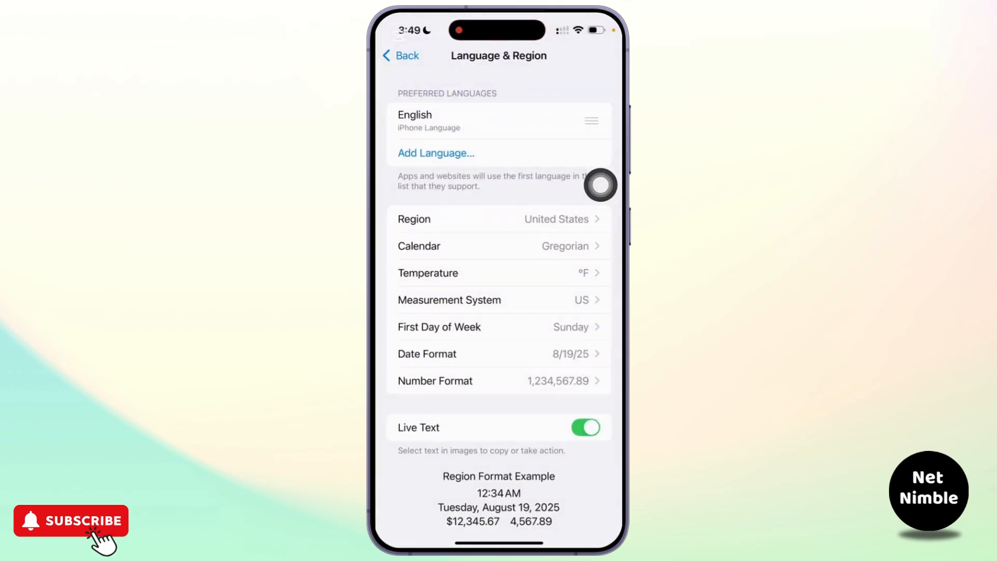
click(399, 55)
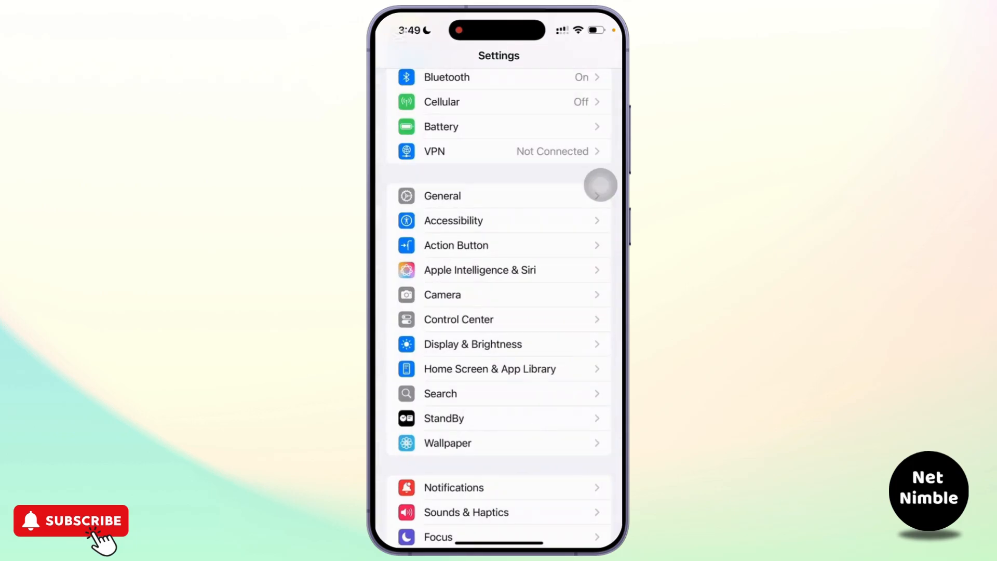
scroll(down, 3)
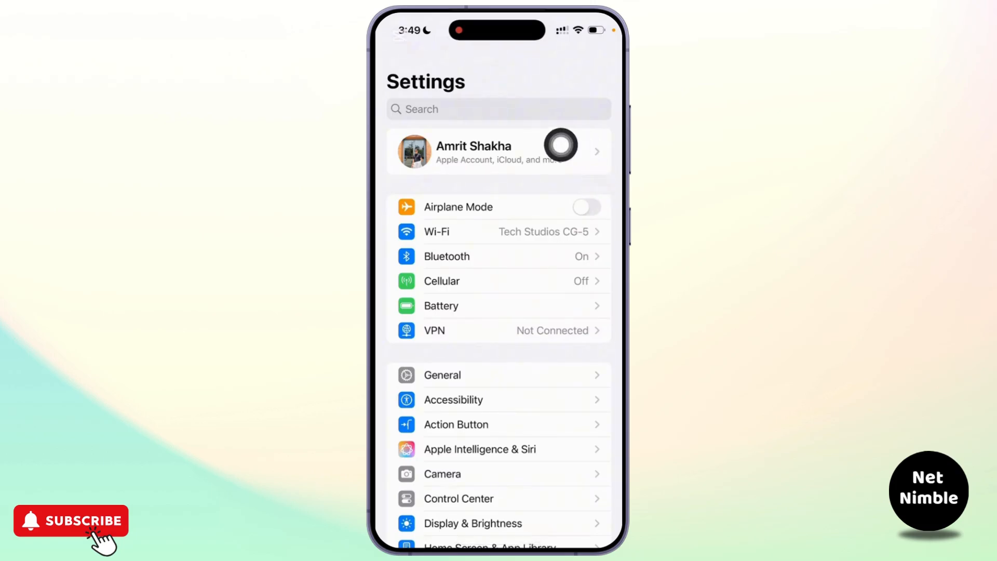
click(473, 151)
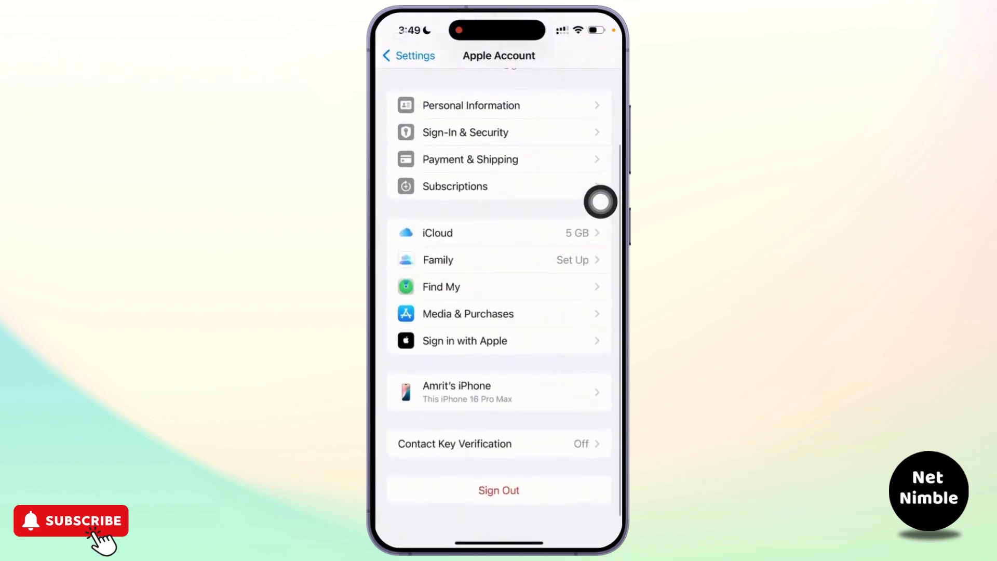
scroll(down, 3)
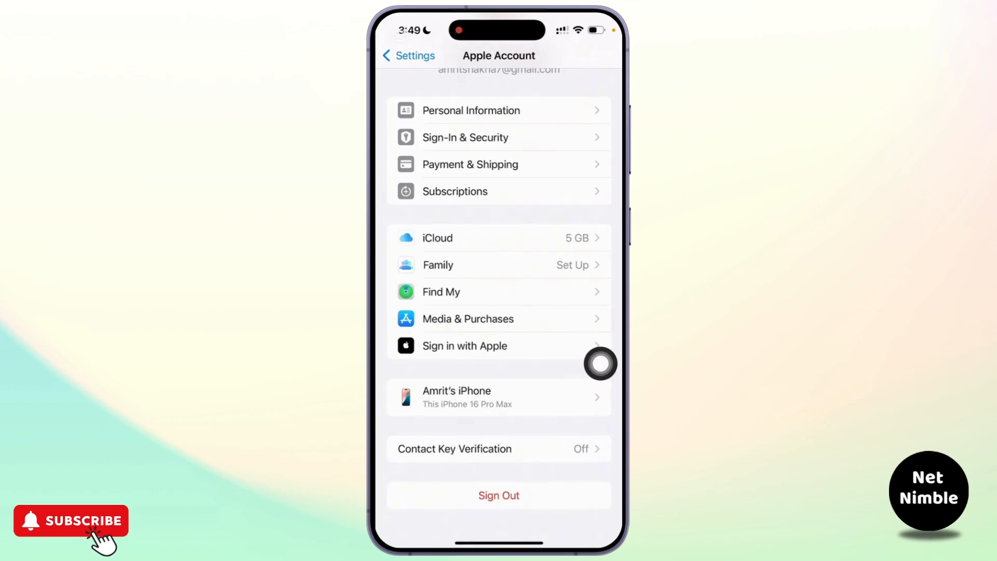
scroll(down, 3)
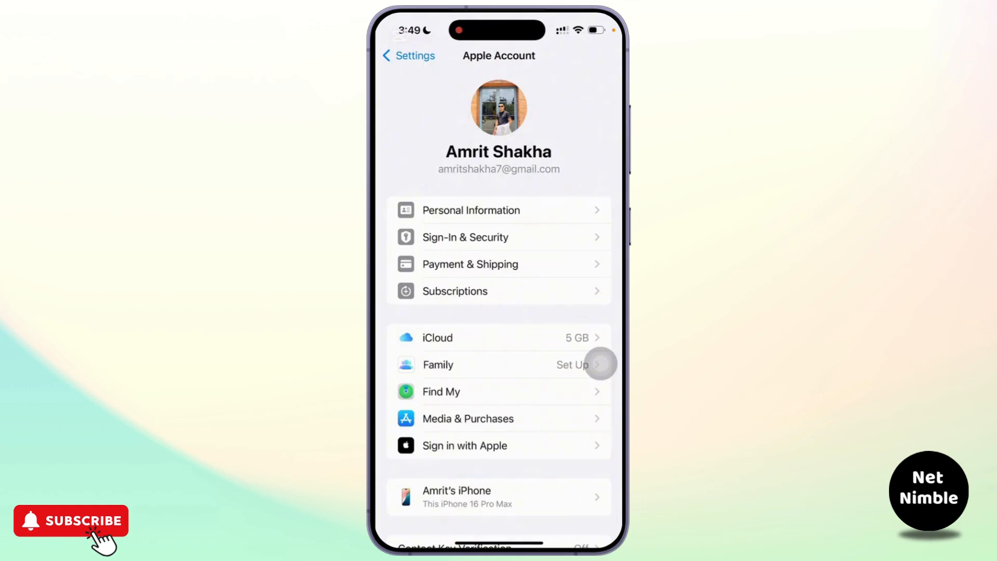
click(408, 55)
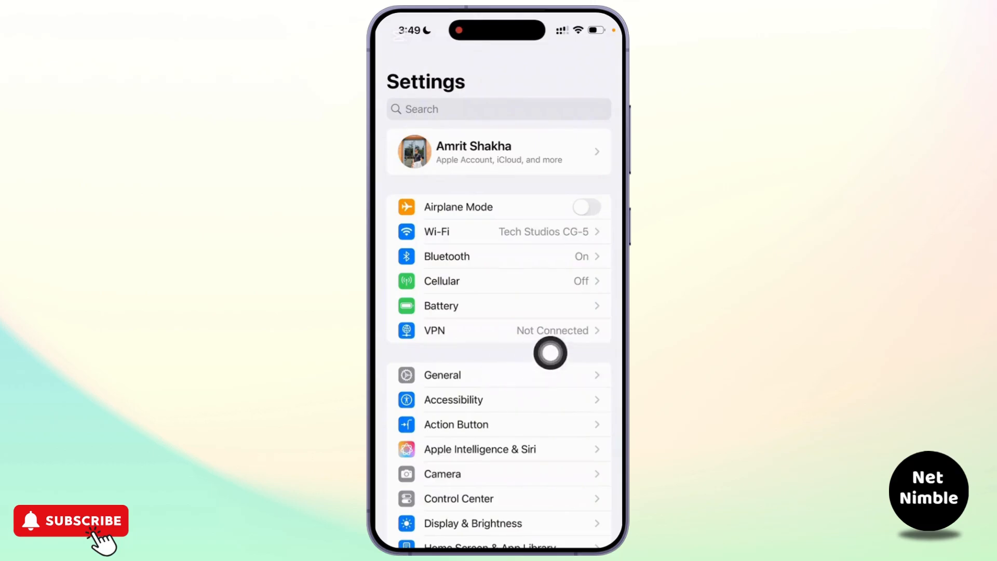
- Navigate General to its bottom entry, Transfer or Reset iPhone
click(442, 375)
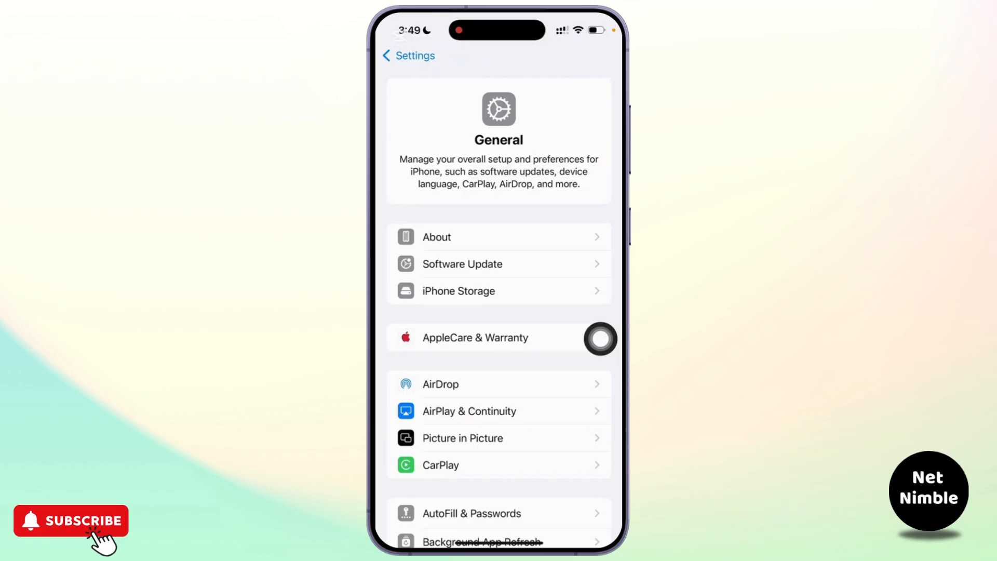
scroll(down, 3)
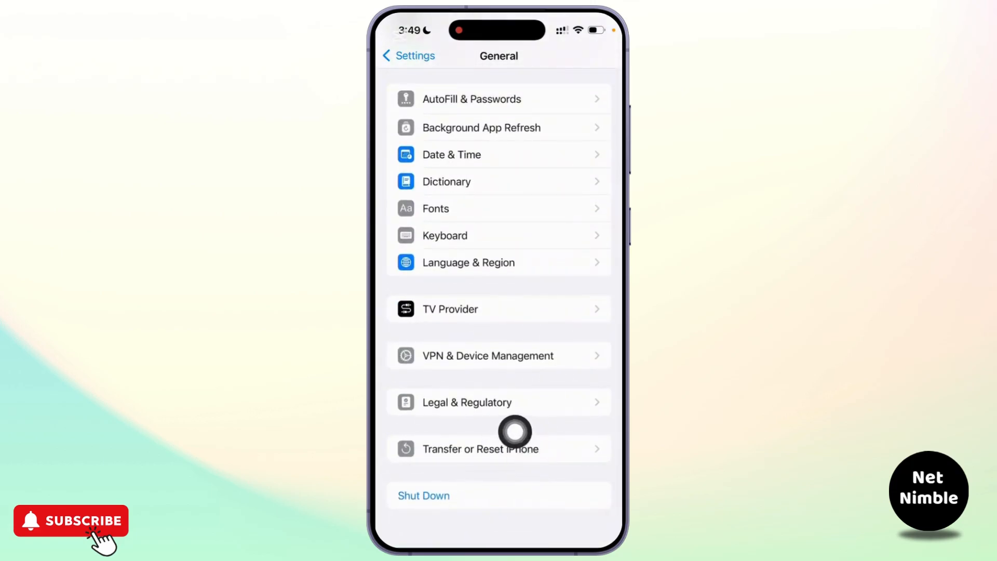
click(480, 449)
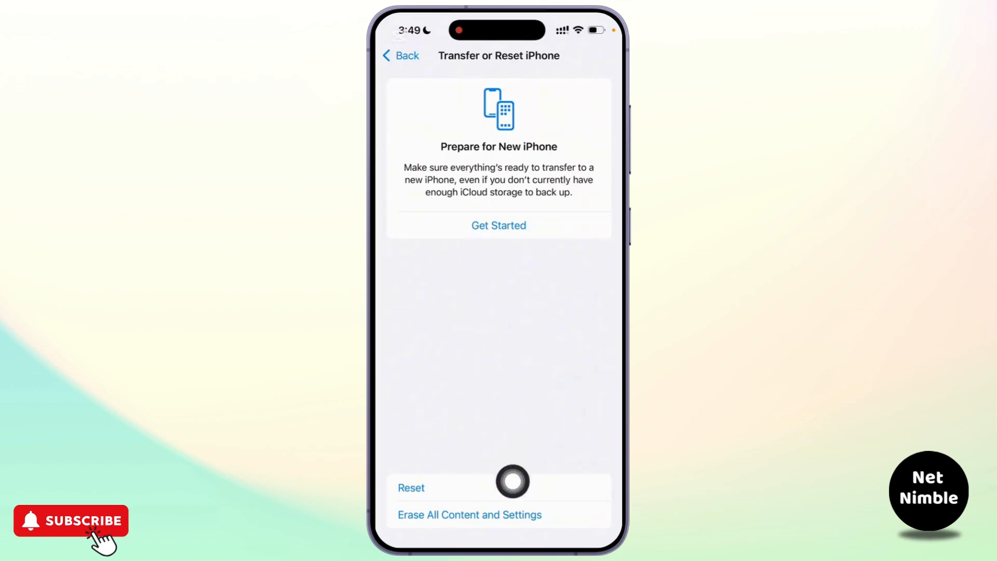
- Display the Reset action sheet without choosing, then go to the home screen
click(410, 488)
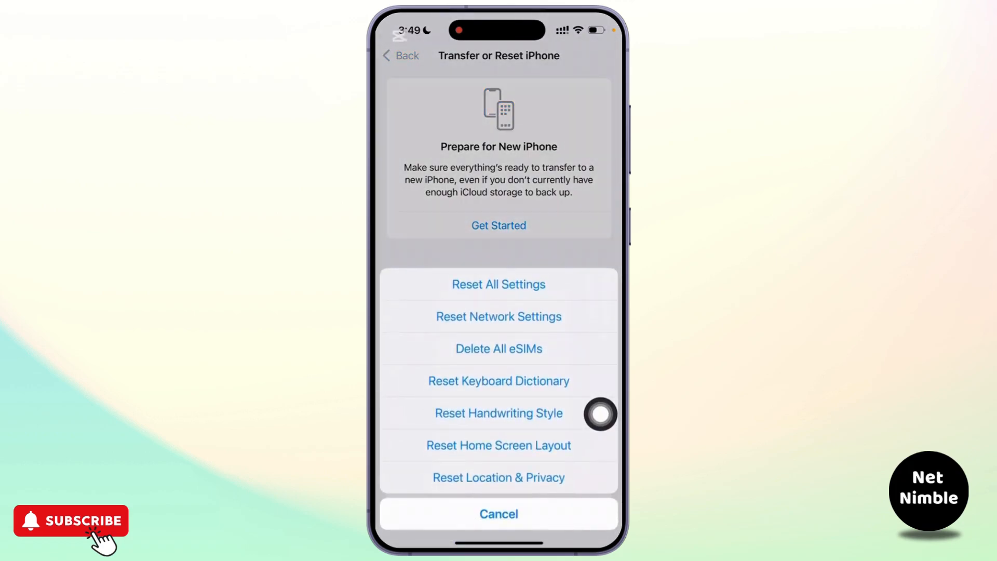
mouse_move(516, 267)
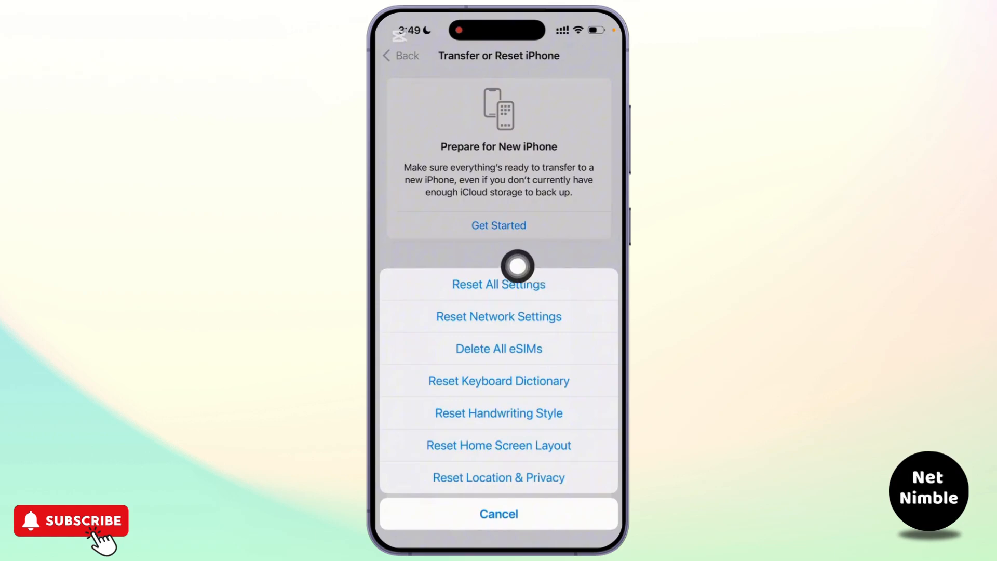
mouse_move(600, 239)
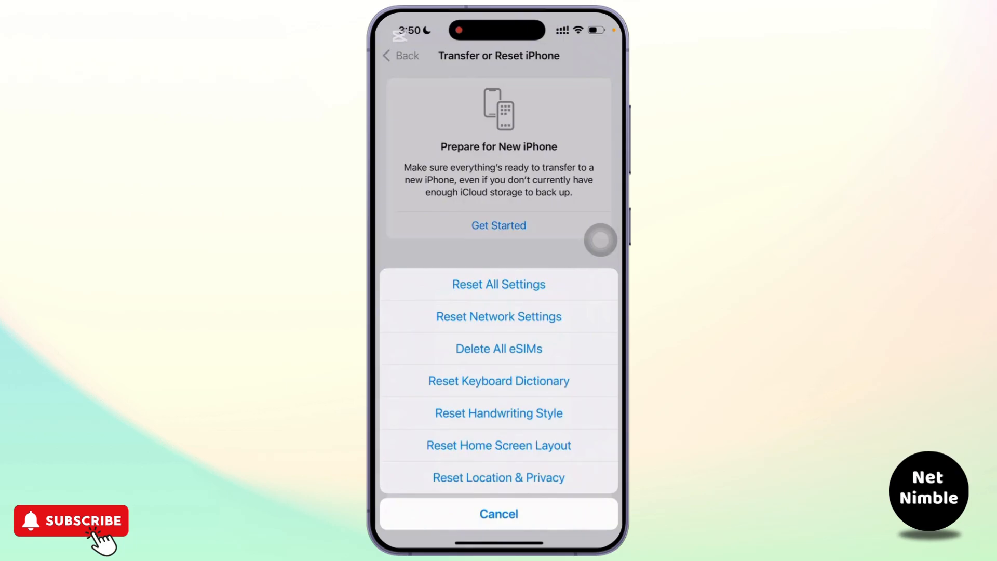
click(499, 513)
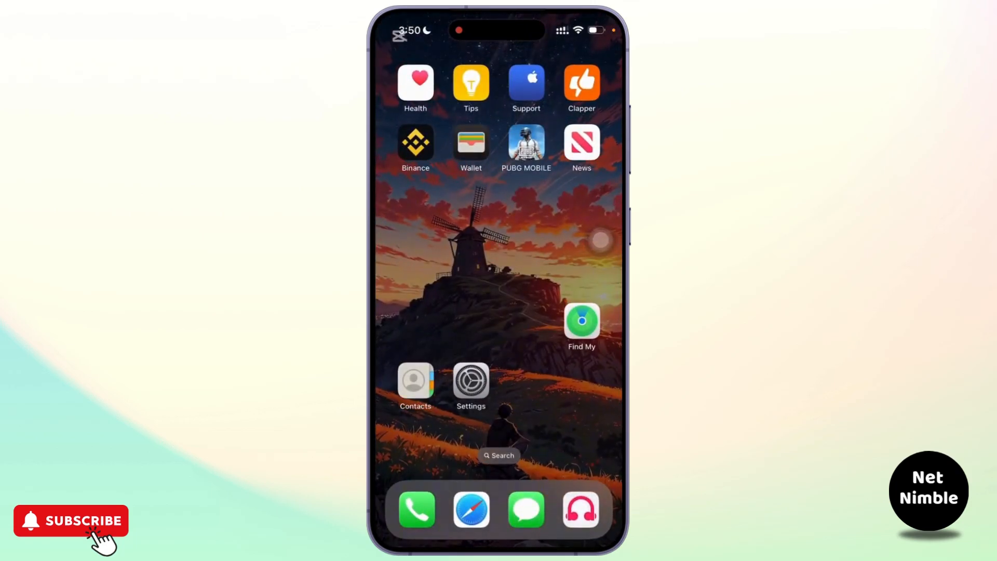